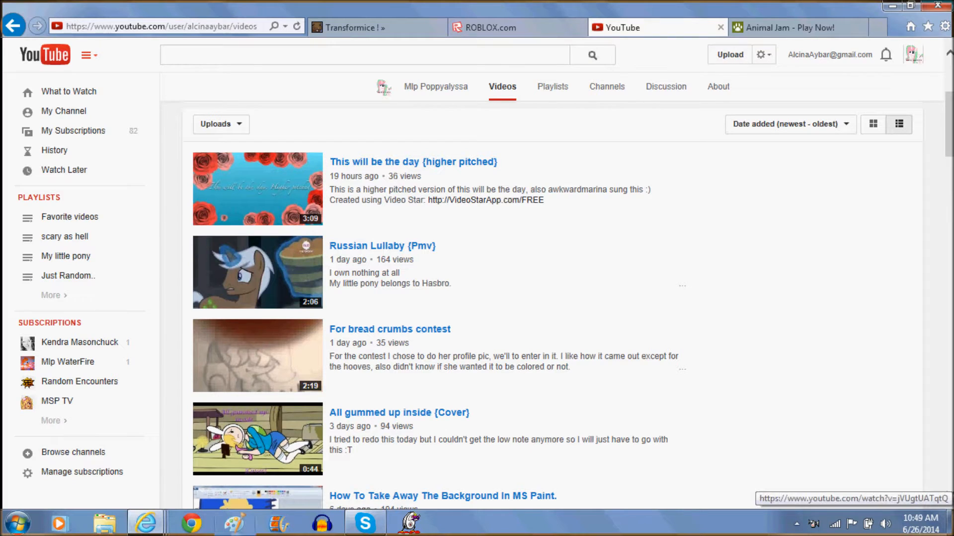
Step: Go to the Mlp WaterFire channel from the Subscriptions sidebar and launch Audacity
scroll(down, 3)
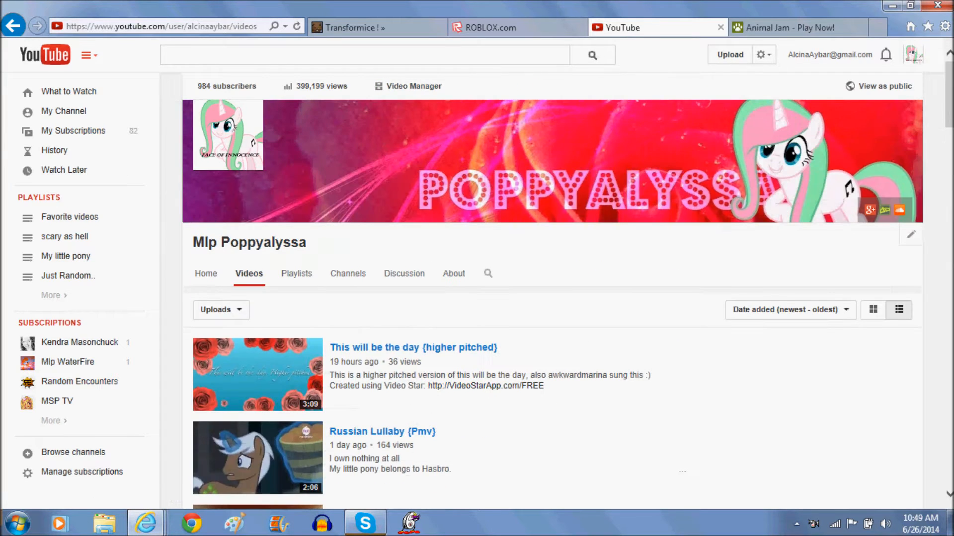
mouse_move(67, 362)
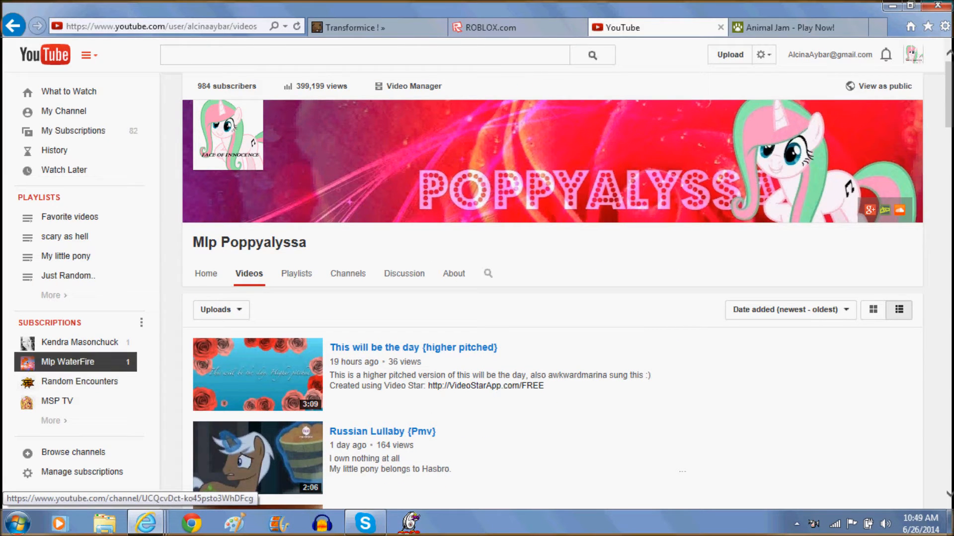
click(65, 362)
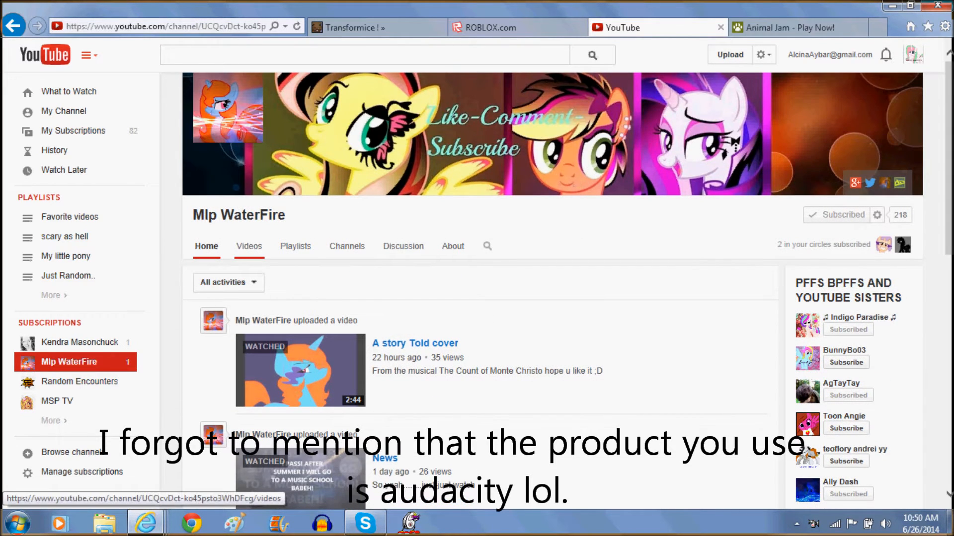
click(249, 247)
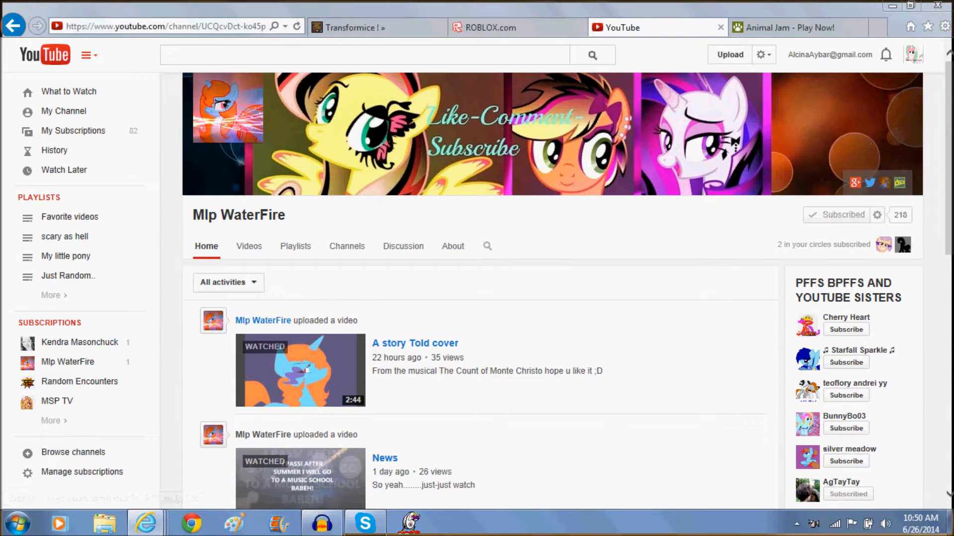
click(317, 522)
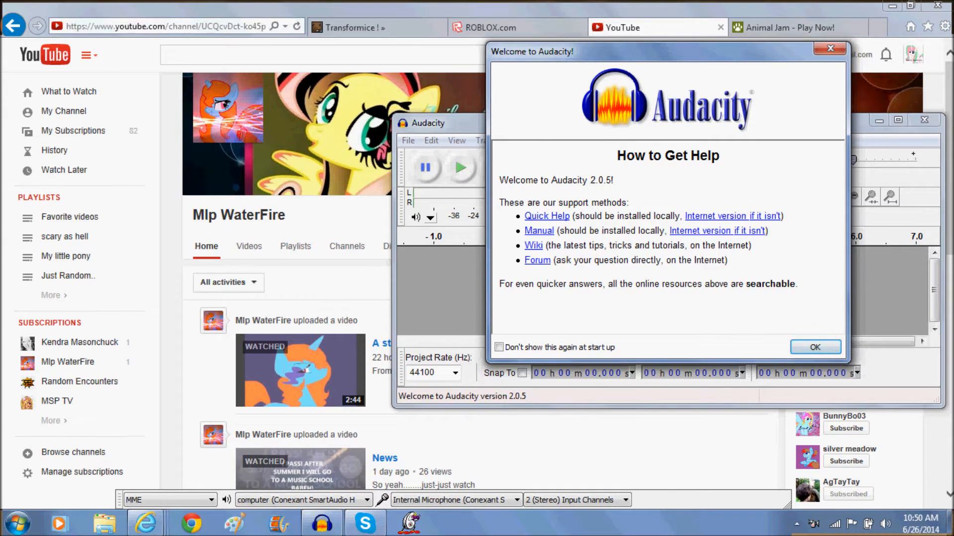
Step: Dismiss Audacity's welcome dialog, reposition the window and minimize it
click(815, 348)
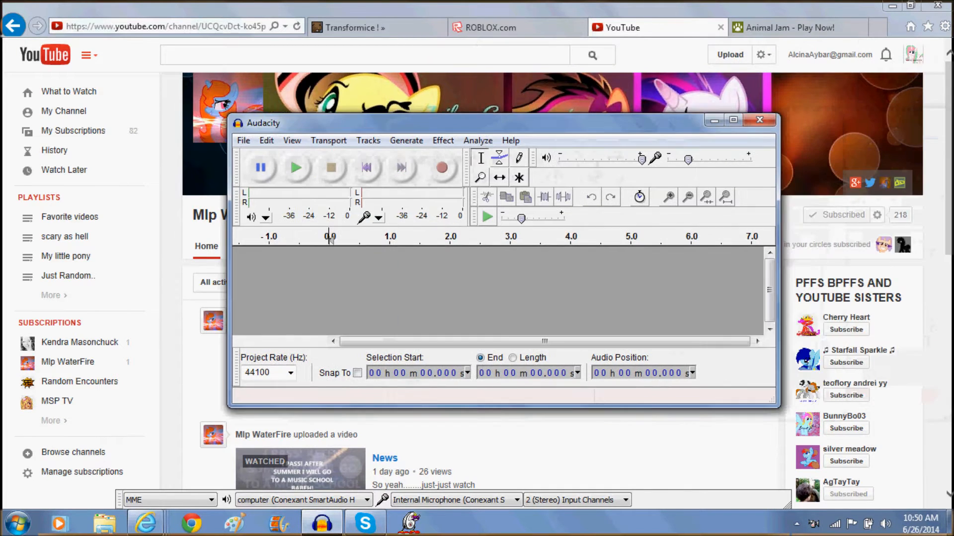
drag(263, 123, 237, 125)
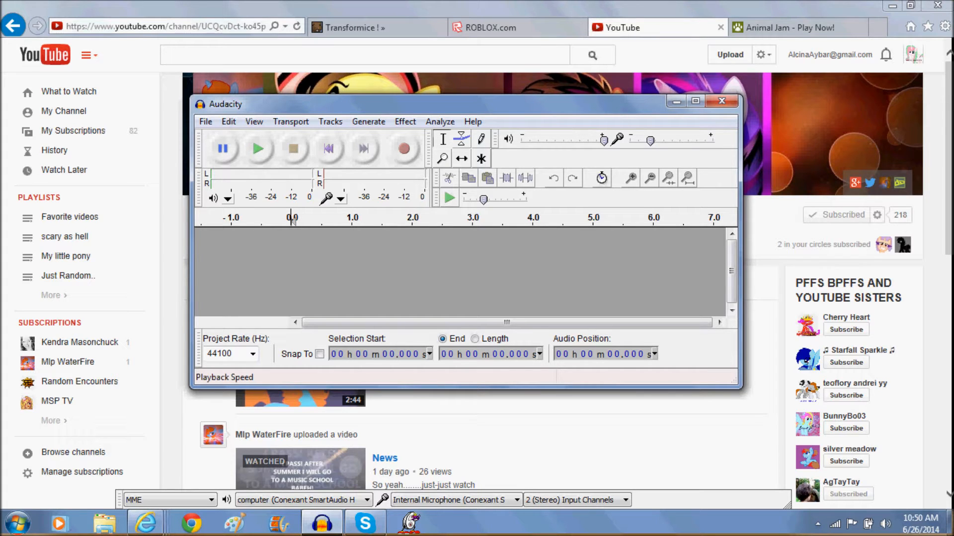
click(722, 101)
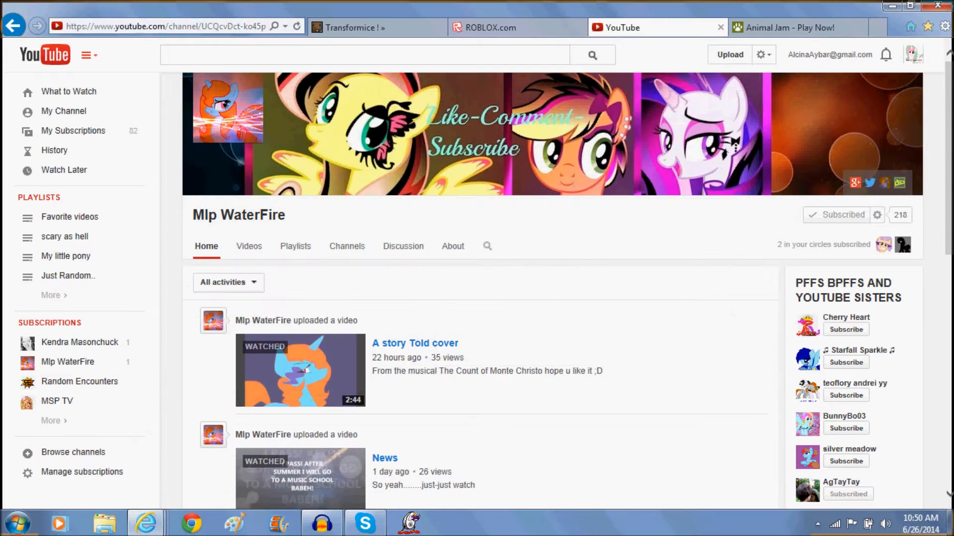
Step: Open the YouTube to mp3 Converter favorite, search 'someone like you instrumental' and open the Adele karaoke video
click(928, 23)
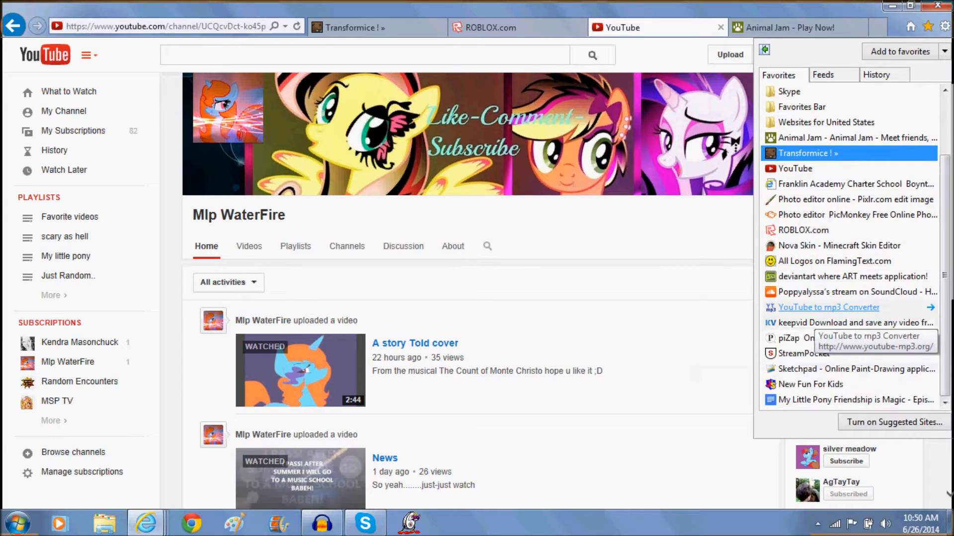
click(829, 308)
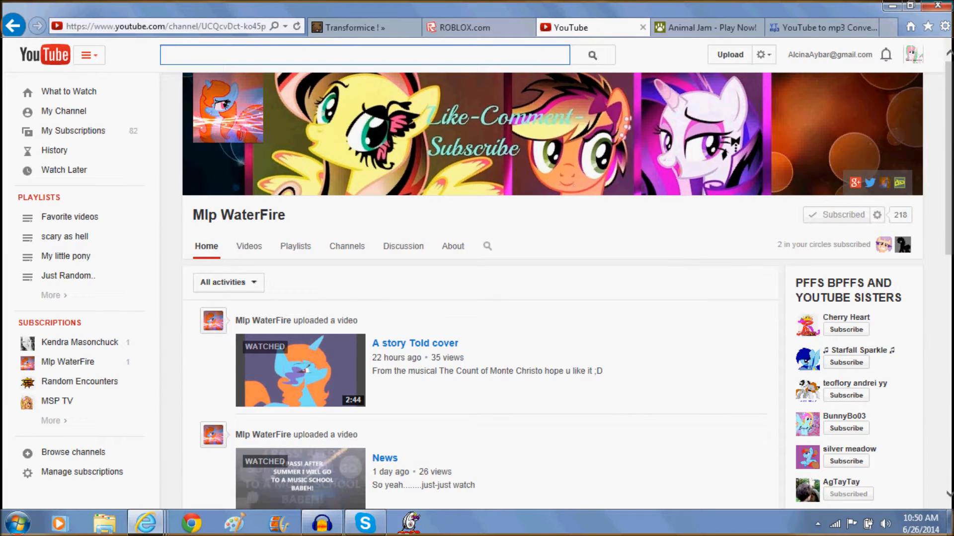
text(someone like you inst)
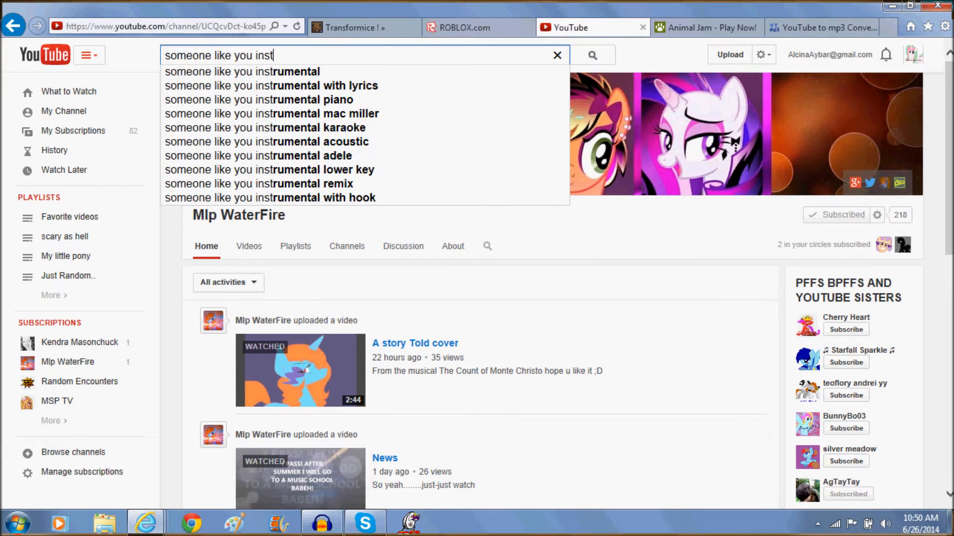
click(241, 72)
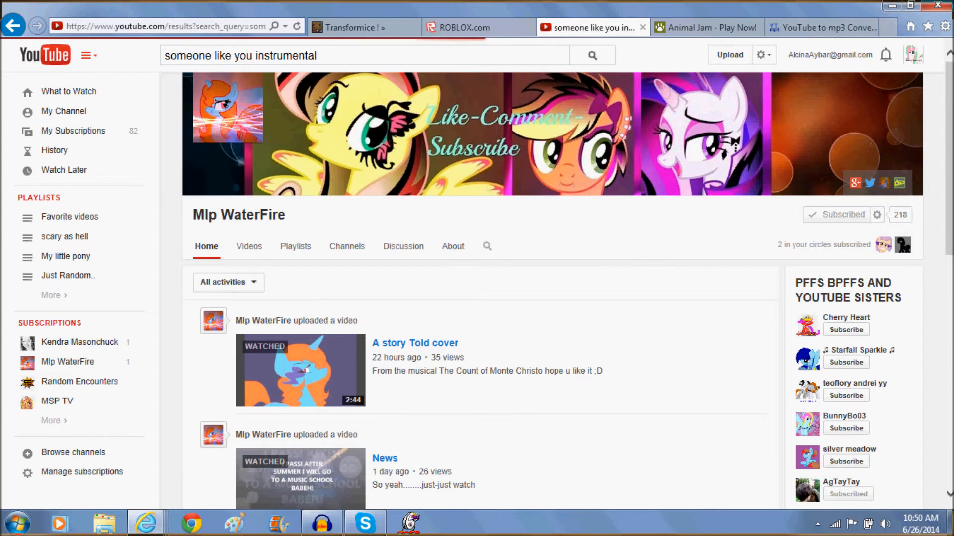
click(592, 55)
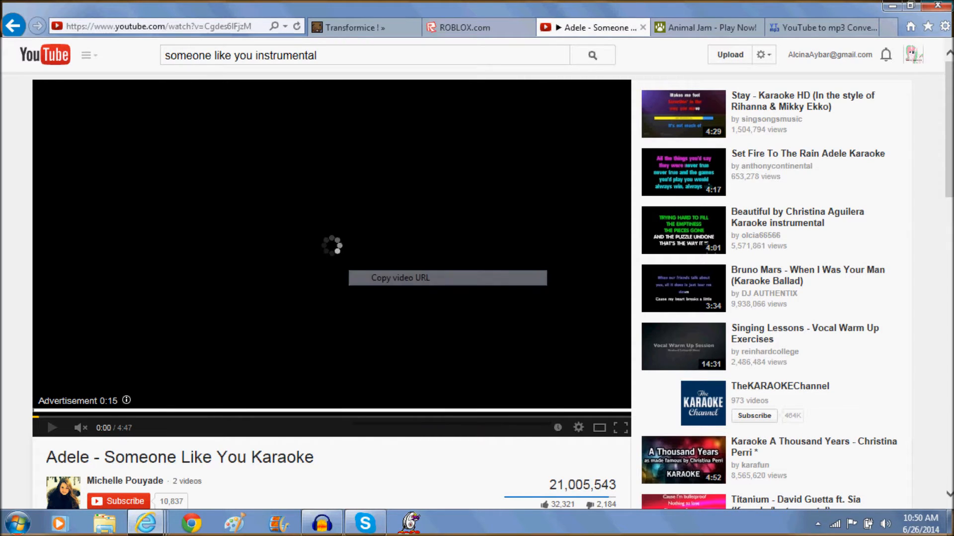
Step: Copy the karaoke video's web address from the address bar
right_click(144, 26)
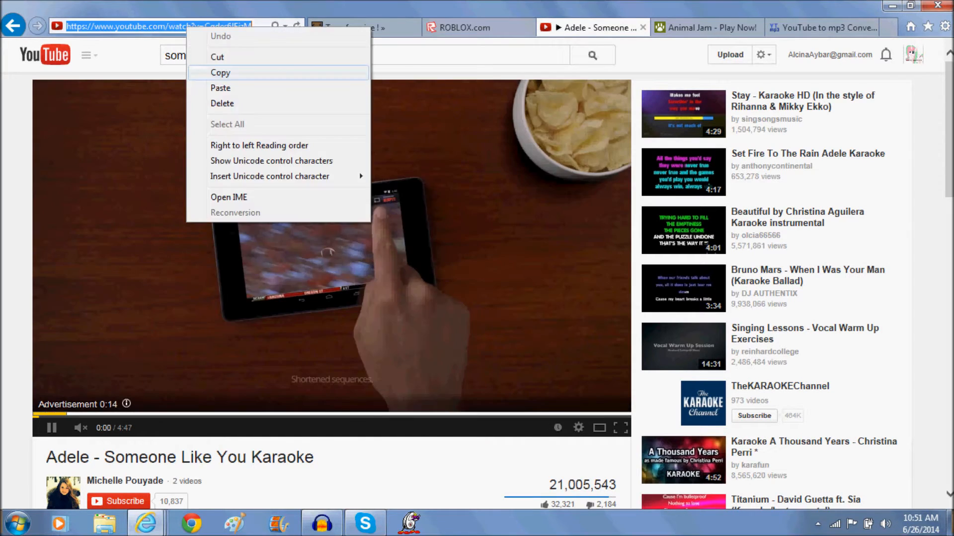
click(827, 27)
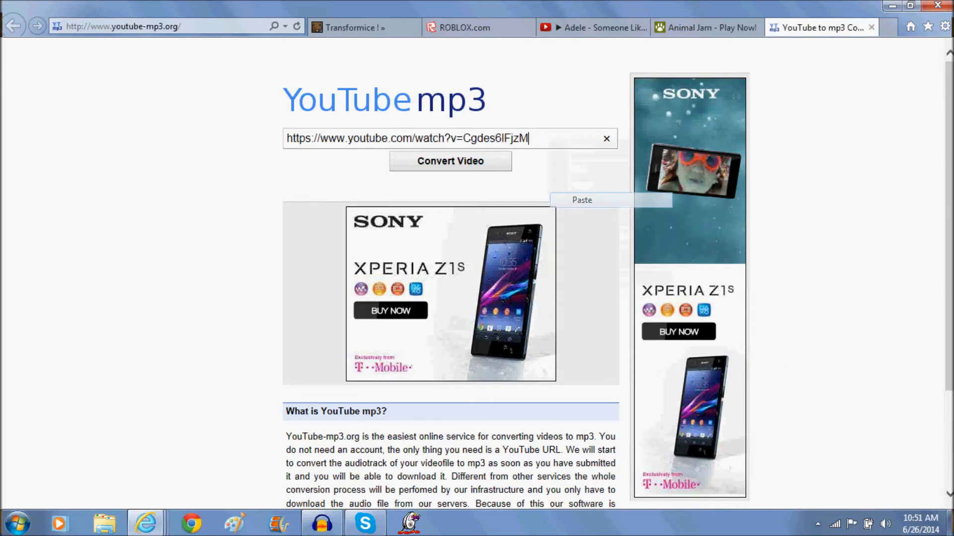
Step: Paste the karaoke video URL into the YouTube-mp3 converter field
click(450, 161)
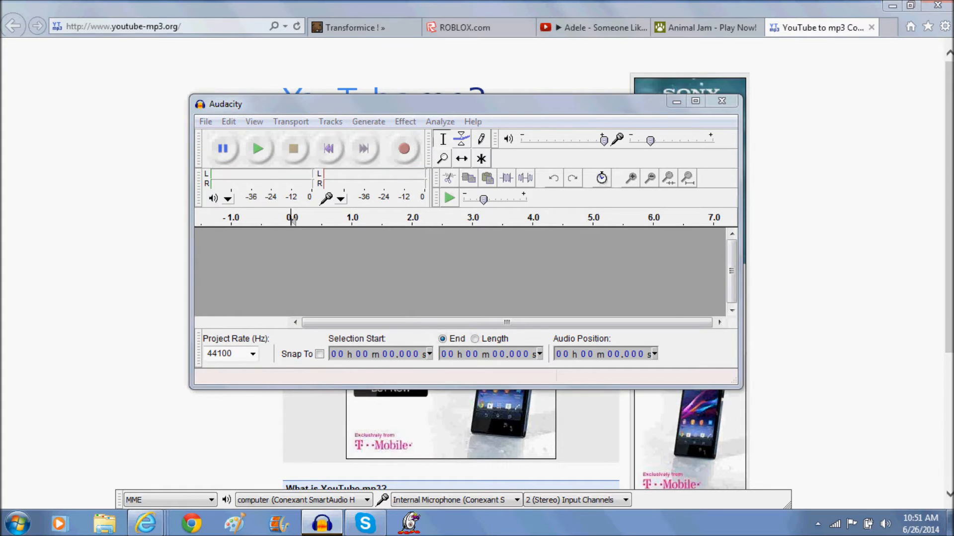
Step: Start an audio import and browse Libraries, Desktop and the home folder for the song
click(205, 121)
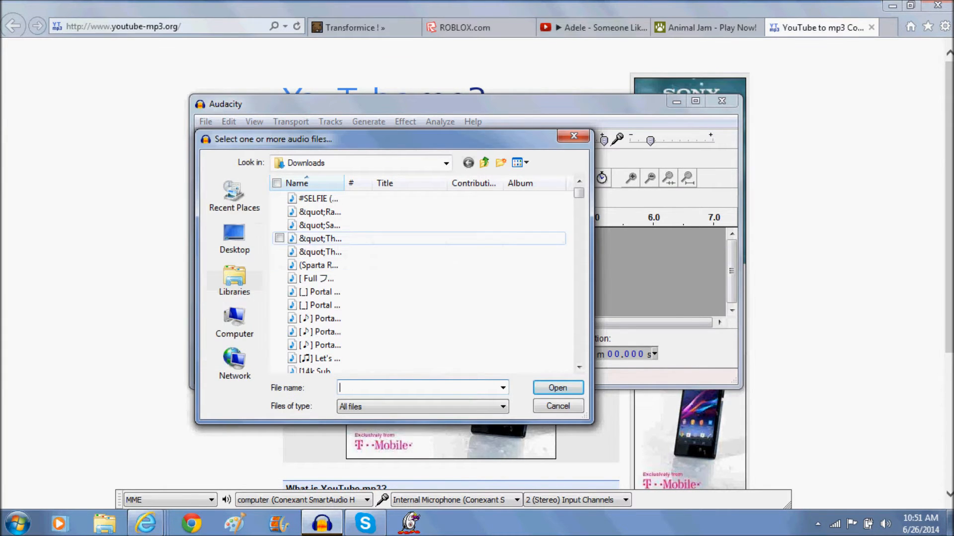
click(235, 280)
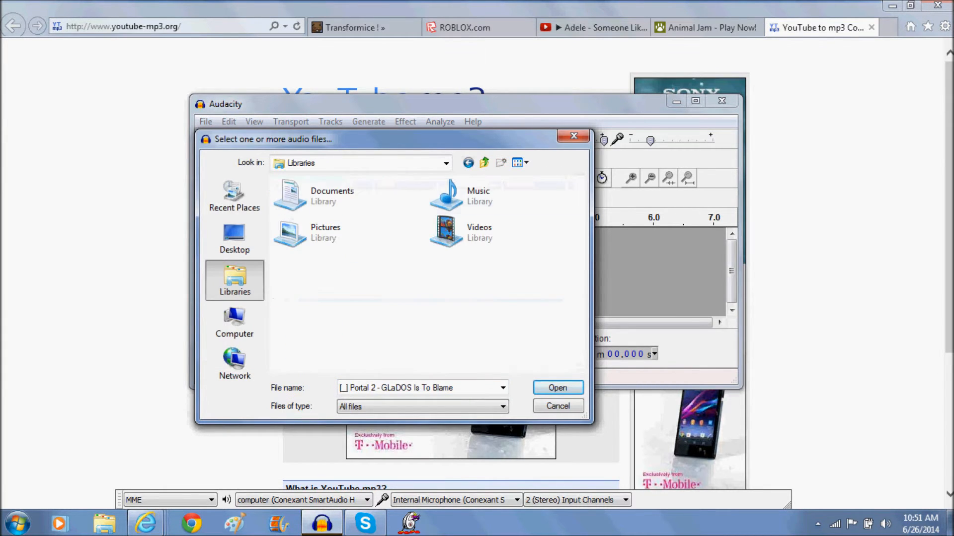
click(234, 239)
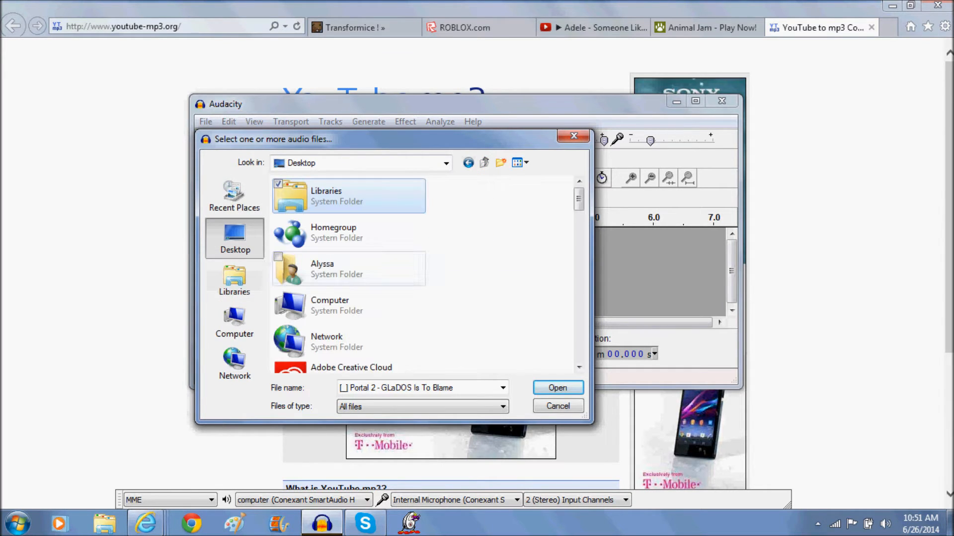
click(346, 268)
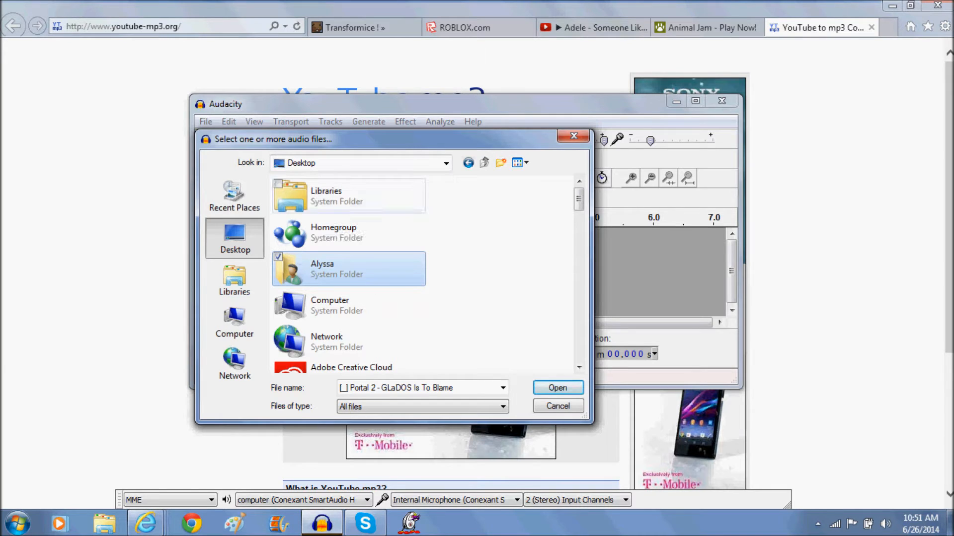
double_click(322, 268)
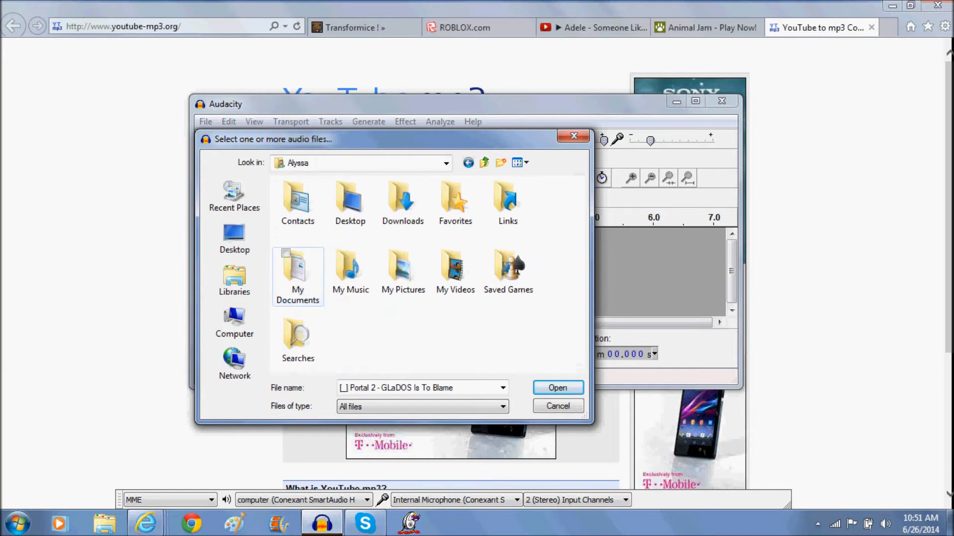
click(235, 278)
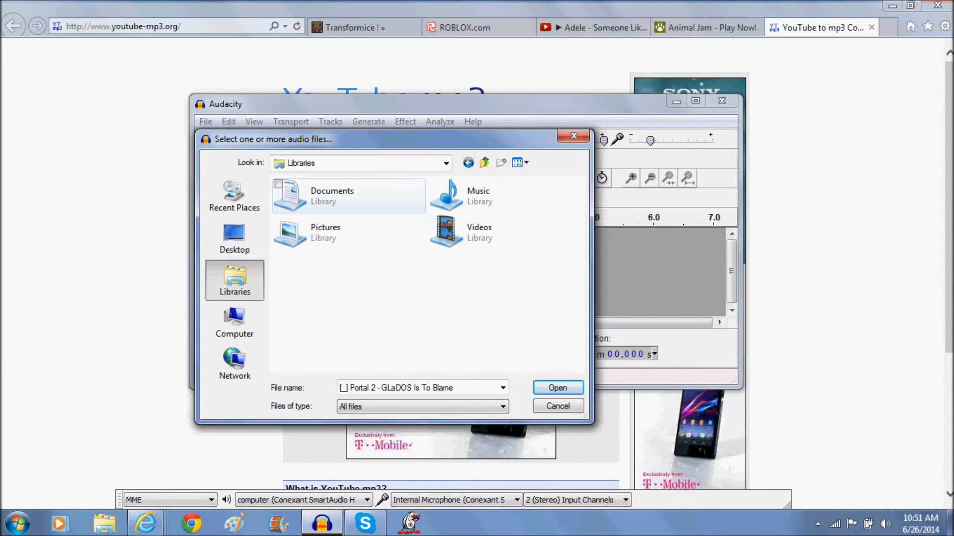
click(235, 237)
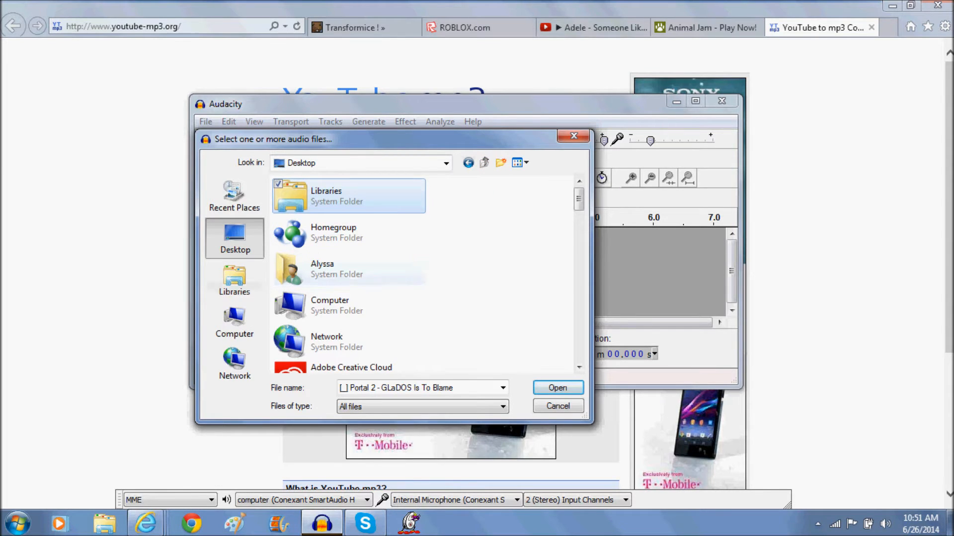
Step: Open the Downloads folder and start typing a 'someone' file name without importing
double_click(322, 268)
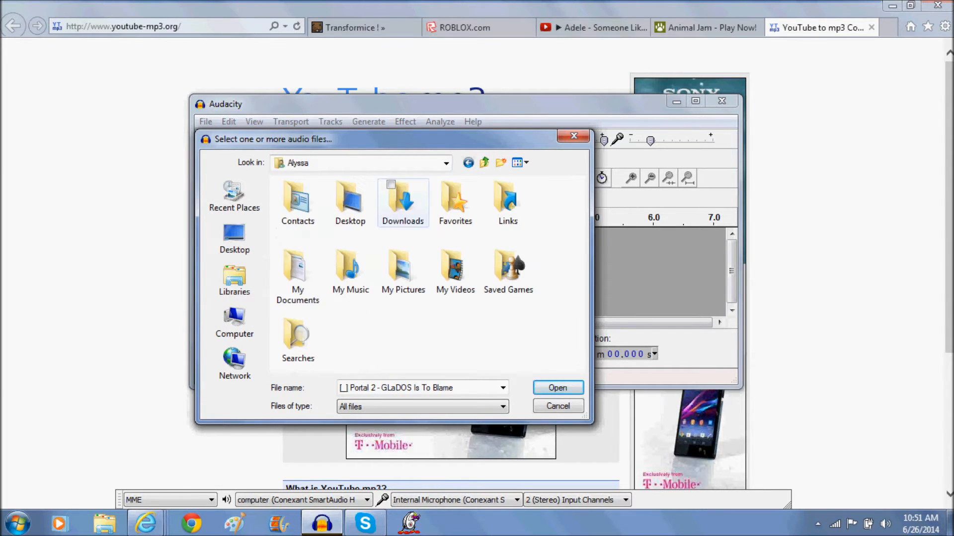
double_click(403, 203)
text(s)
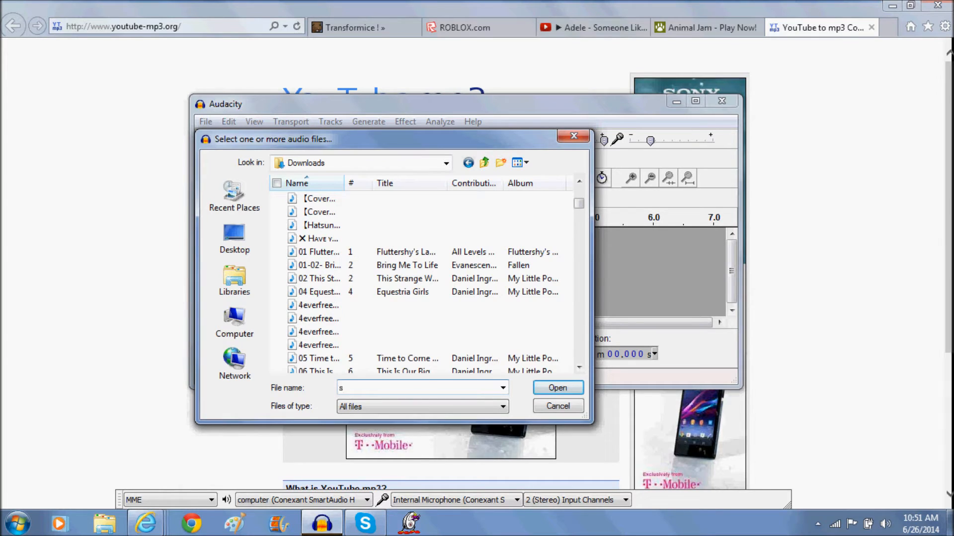
text(omeon)
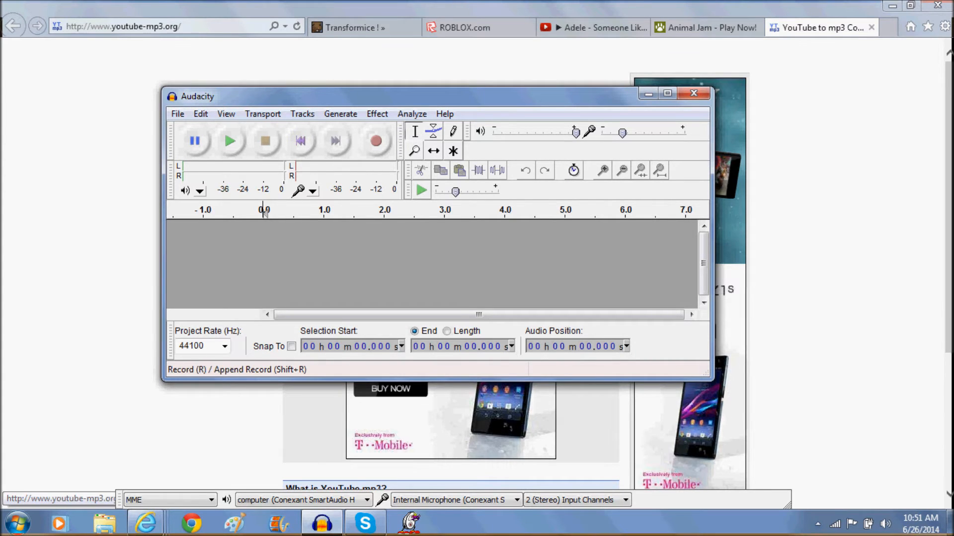
mouse_move(375, 141)
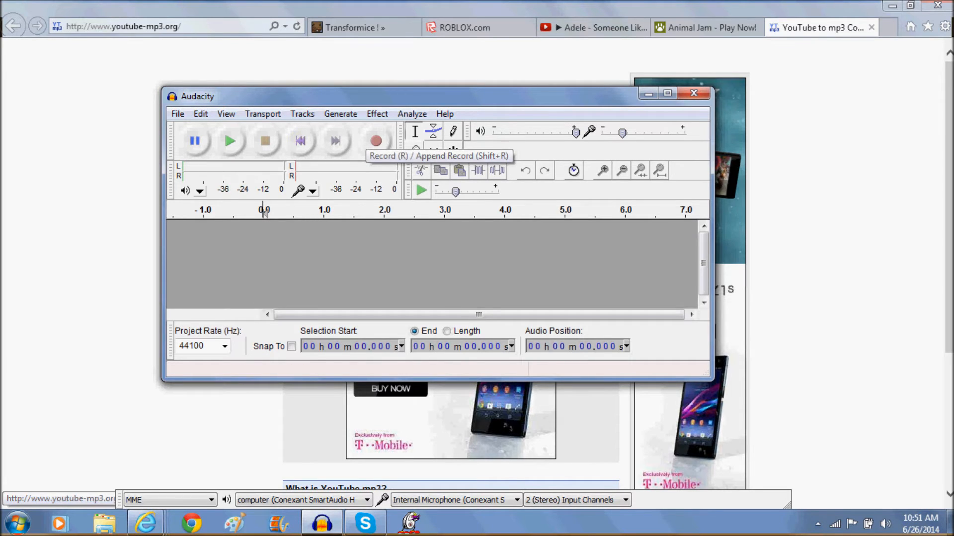
mouse_move(433, 150)
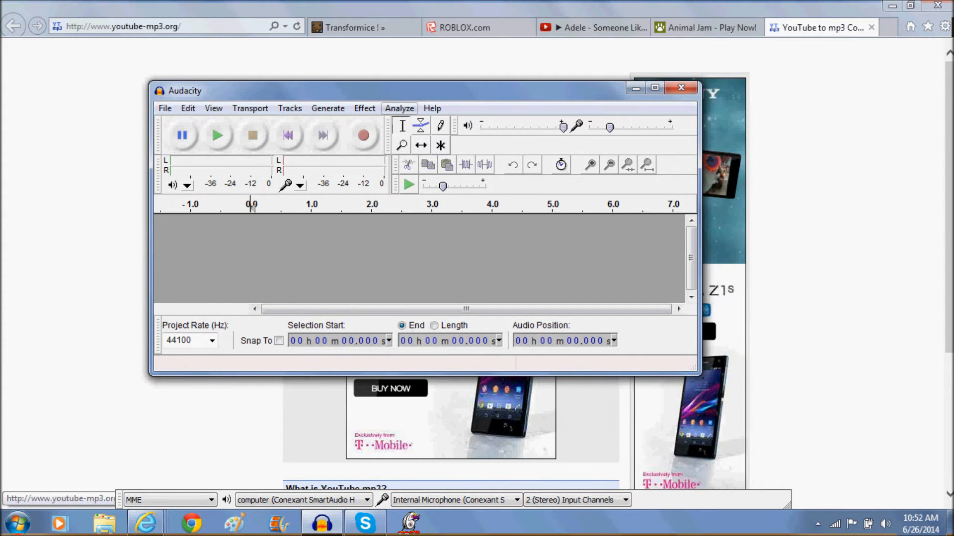
click(364, 109)
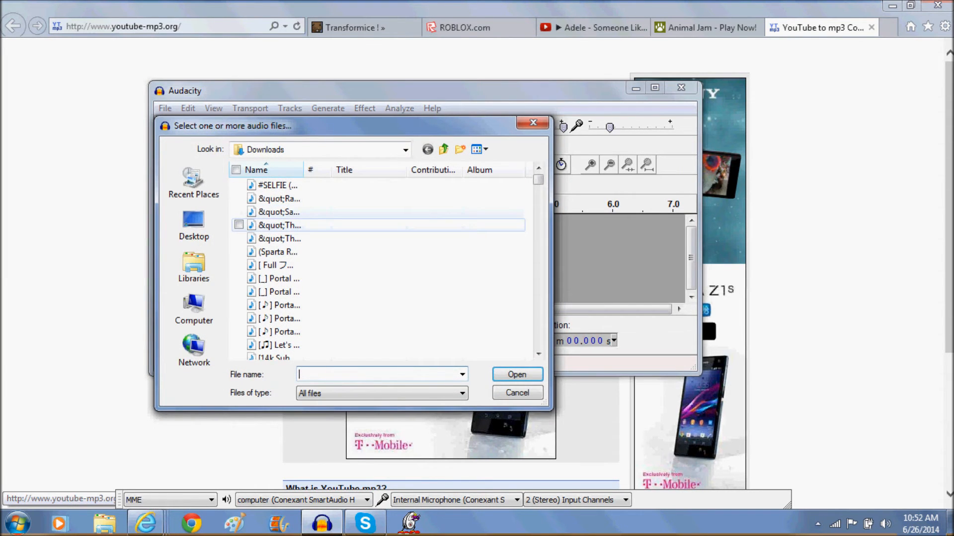
Step: Import The Hanging Tree mp3 as a new track in the project
click(278, 225)
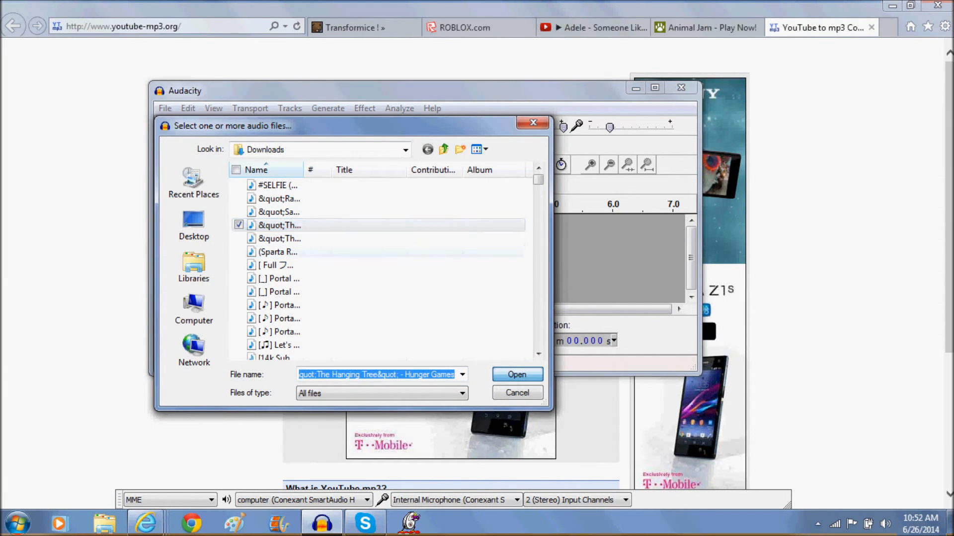
click(516, 375)
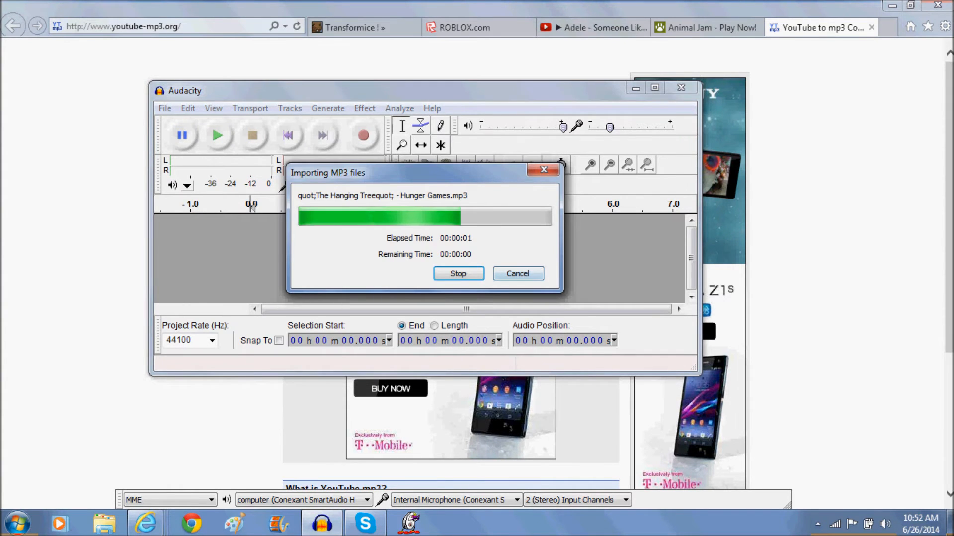
Step: Look at the Delay effect settings and close them without applying
click(364, 108)
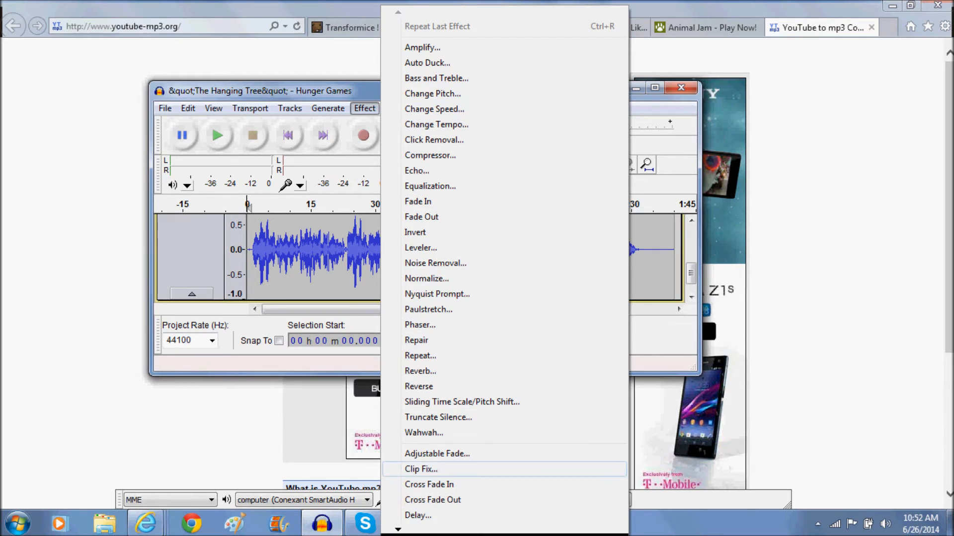
click(417, 515)
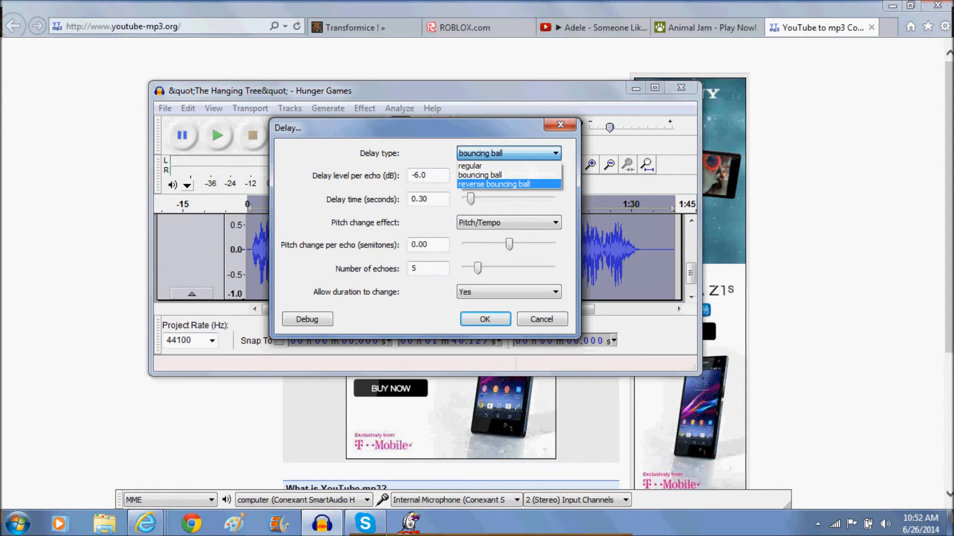
click(484, 319)
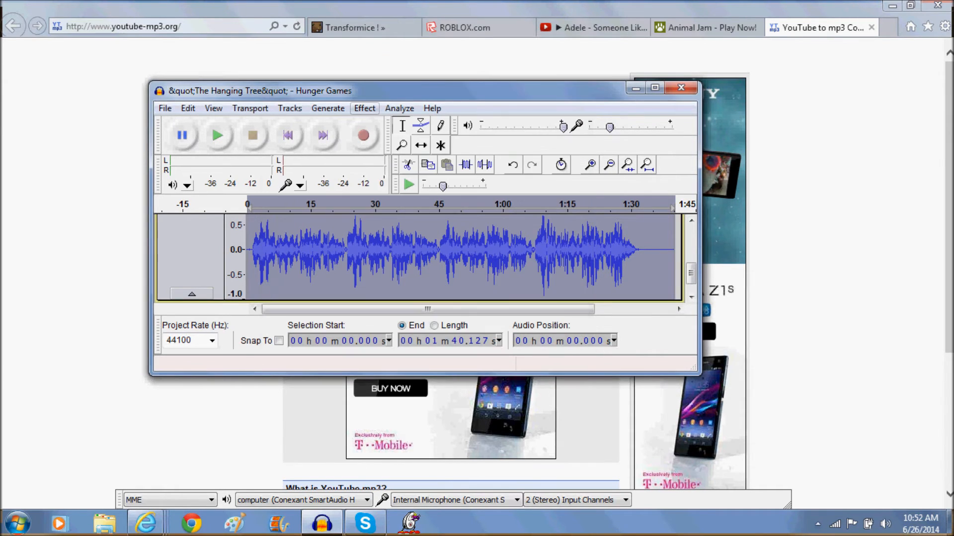
Step: Set up a Reverb effect with Room Size 65 and Wet Gain -2 dB
click(364, 109)
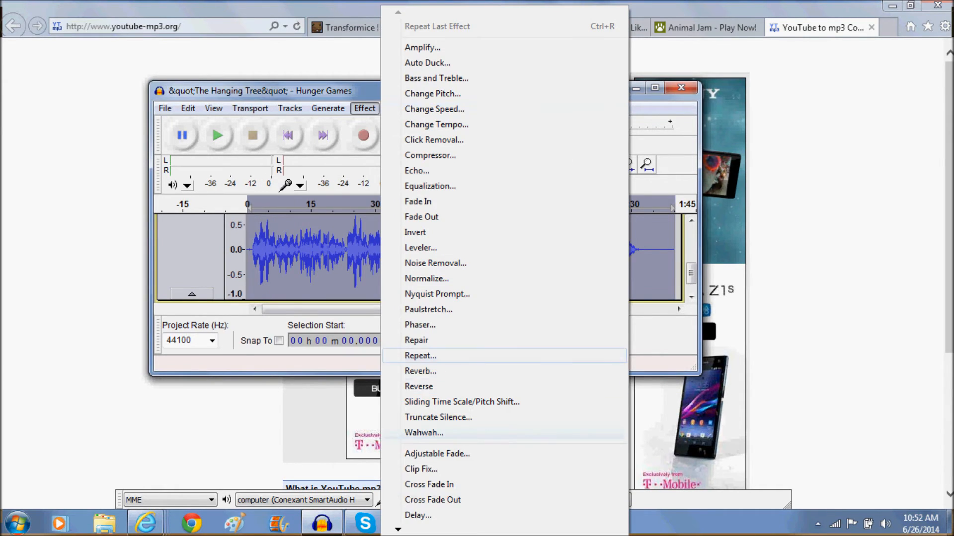
mouse_move(420, 371)
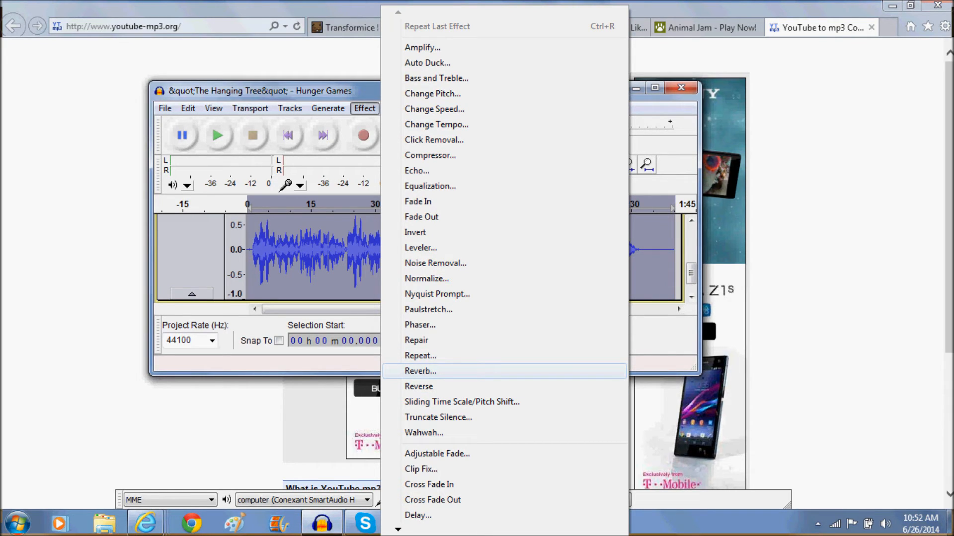
click(420, 371)
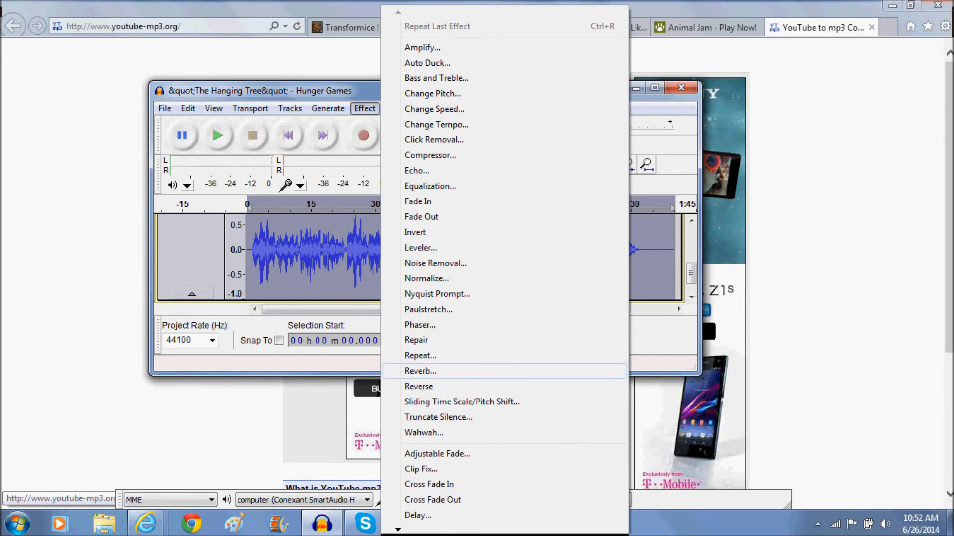
click(420, 372)
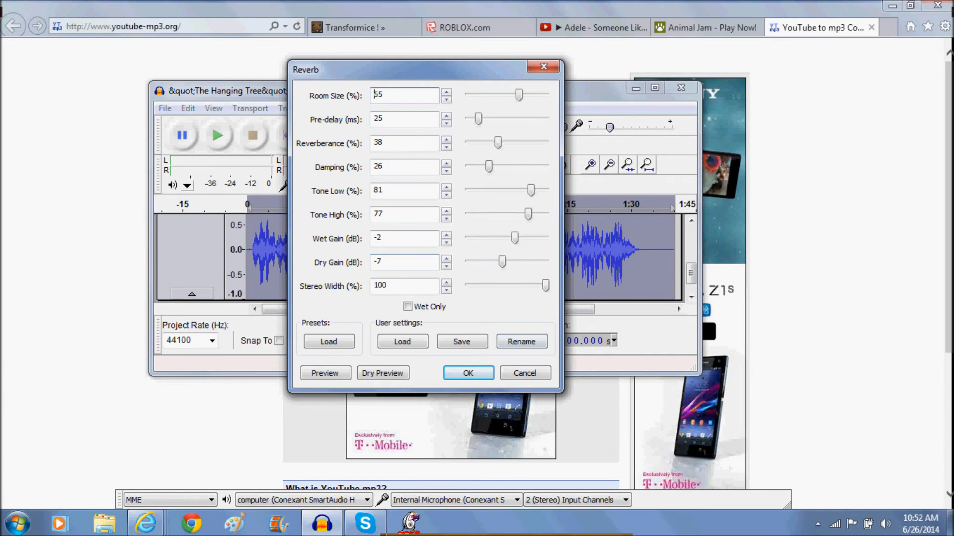
click(446, 92)
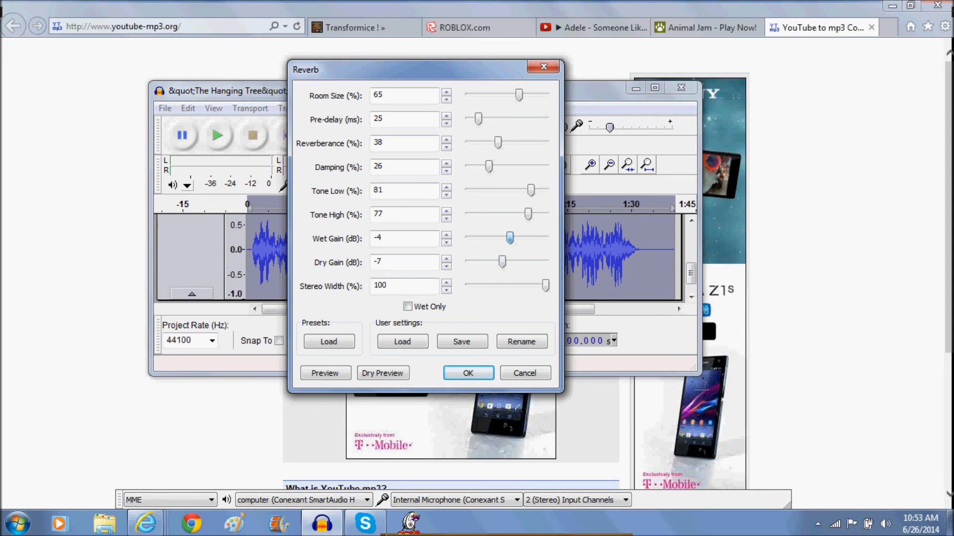
drag(509, 237, 515, 237)
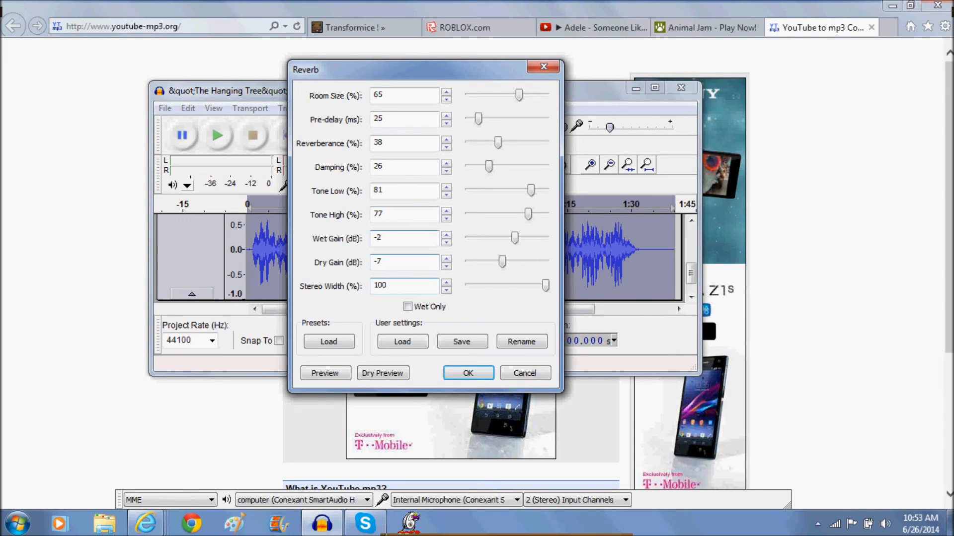
Step: Preview the reverb and finish with the Reverb settings
click(326, 373)
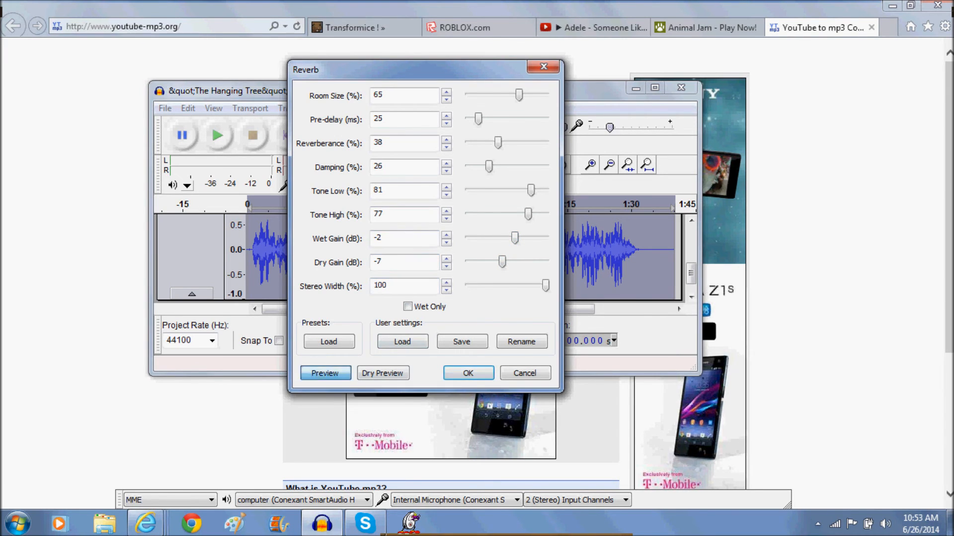
click(325, 372)
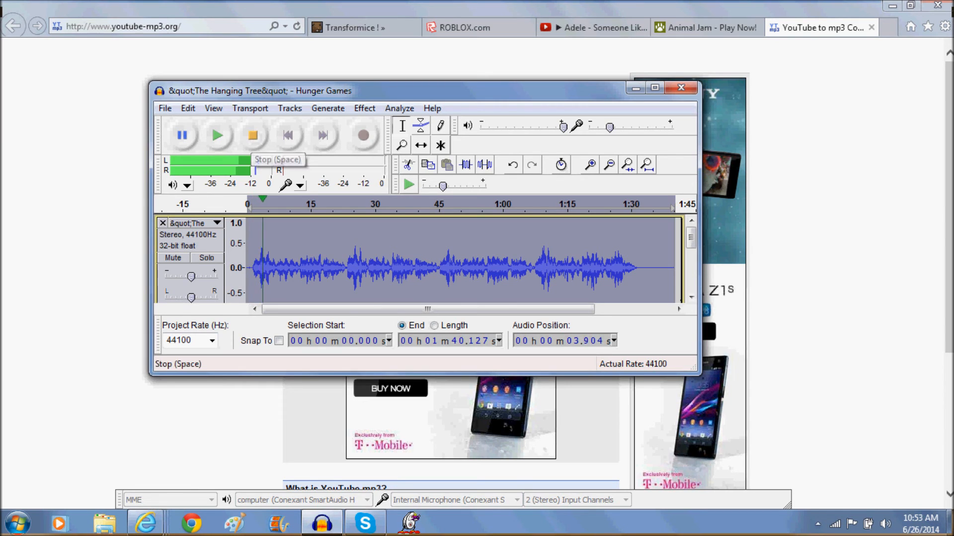
Step: Stop playback, bring Audacity back in front and play the Hanging Tree track from the start
click(252, 135)
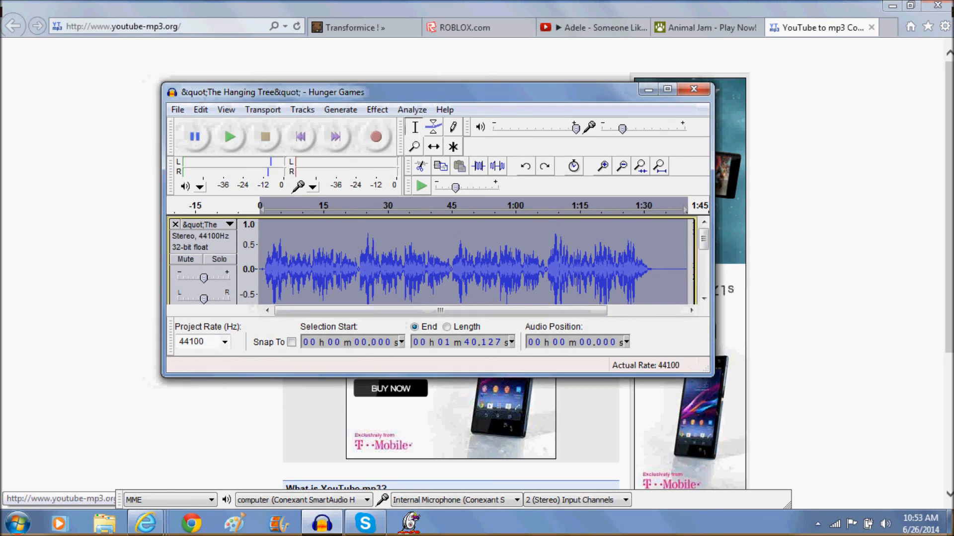
drag(267, 92, 310, 111)
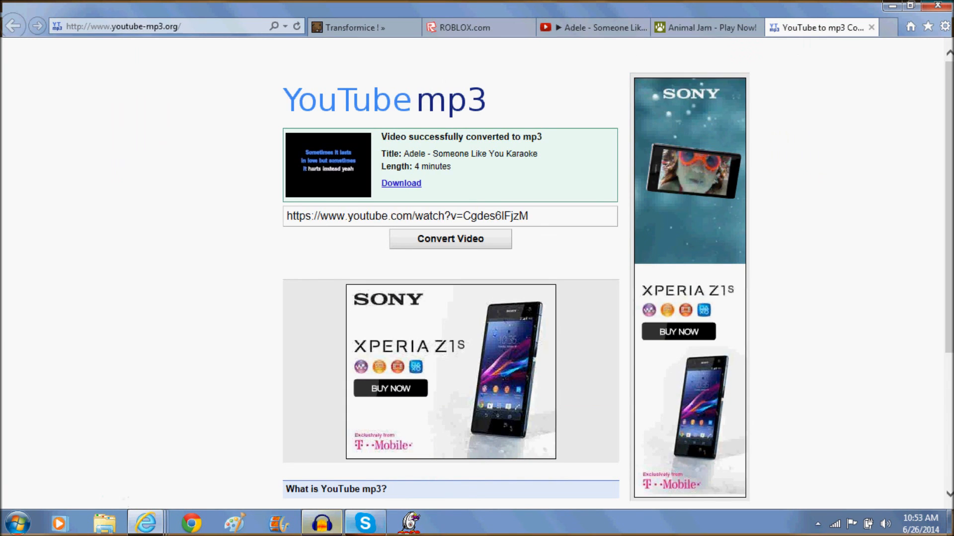
click(322, 524)
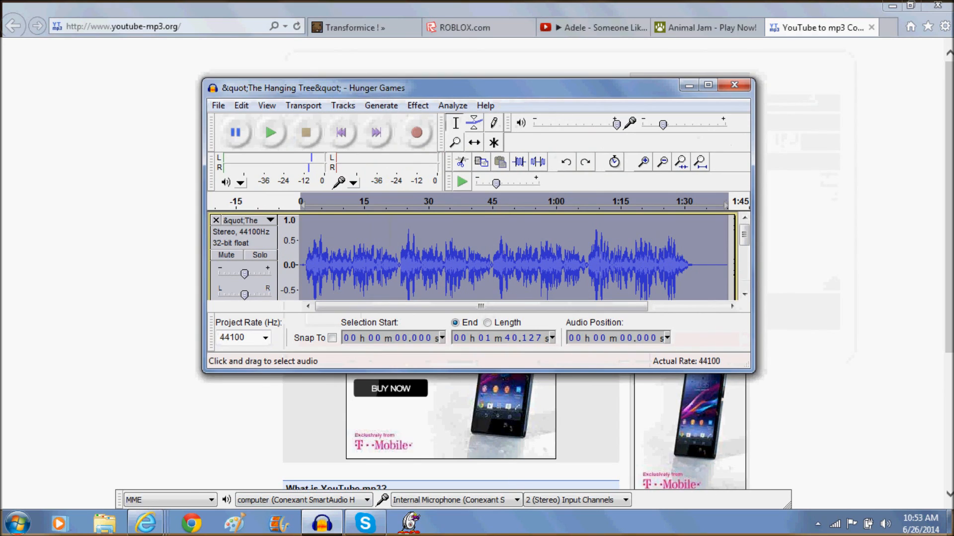
click(270, 135)
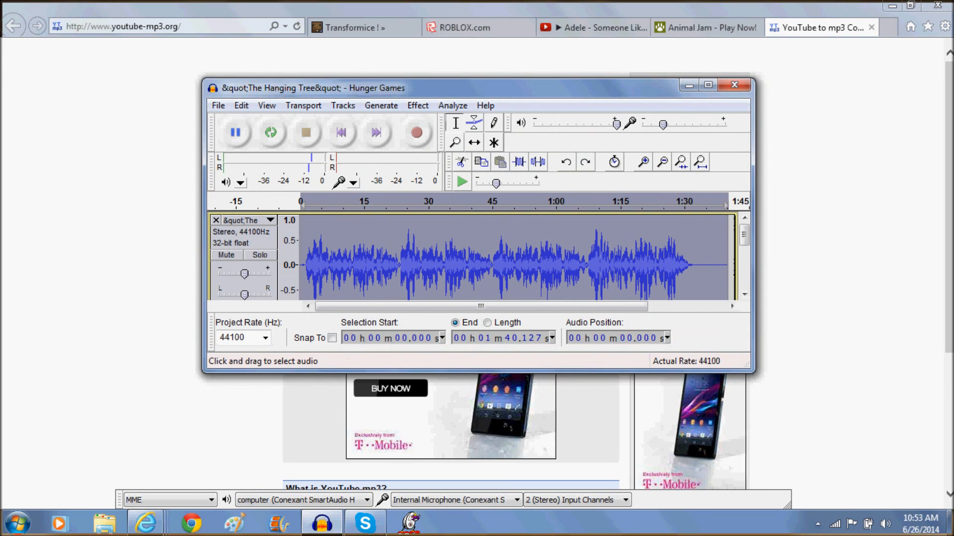